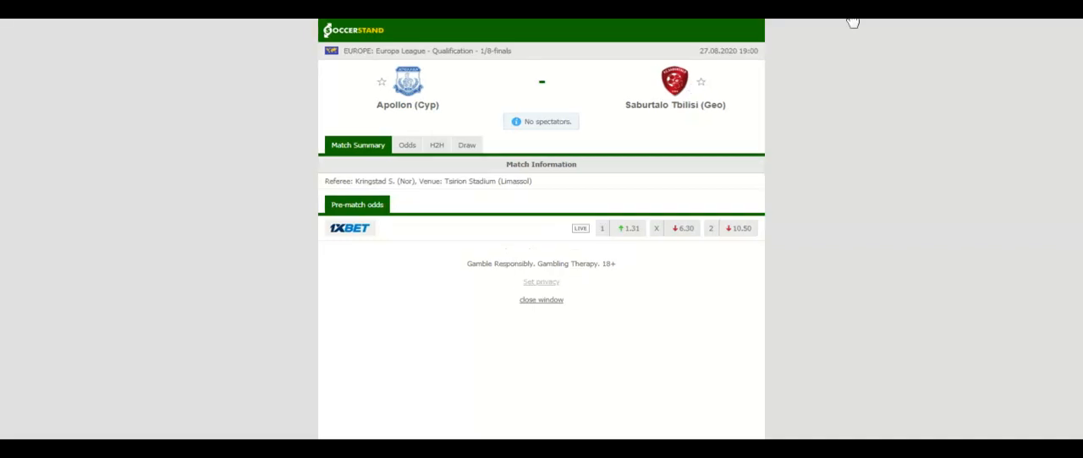
Show the H2H tab listing the last five matches of Apollon and Saburtalo Tbilisi.
{"action": "scroll", "scroll_direction": "up", "scroll_amount": 3}
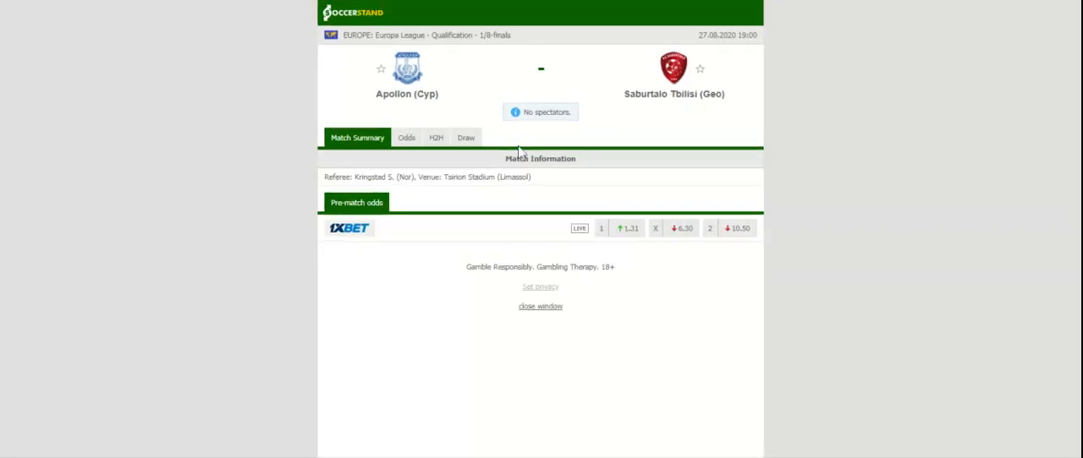
{"action": "left_click", "coordinate": [429, 137]}
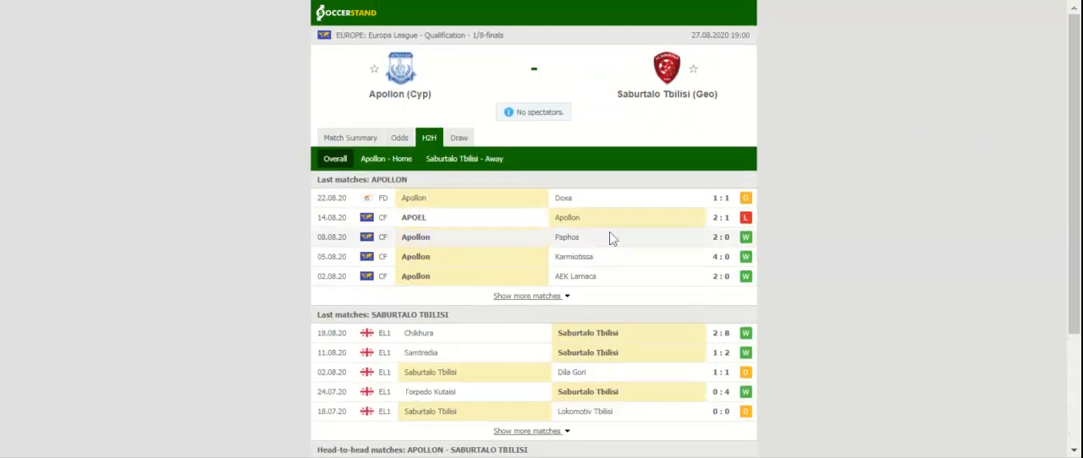
Switch to the Odds tab and its DC sub-tab for three bookmakers' double-chance prices.
{"action": "left_click", "coordinate": [399, 138]}
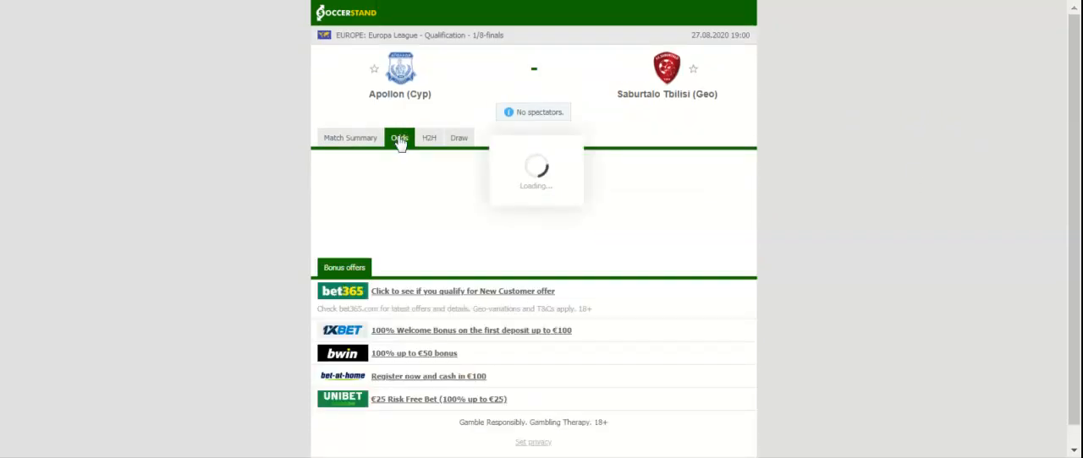
{"action": "left_click", "coordinate": [399, 137]}
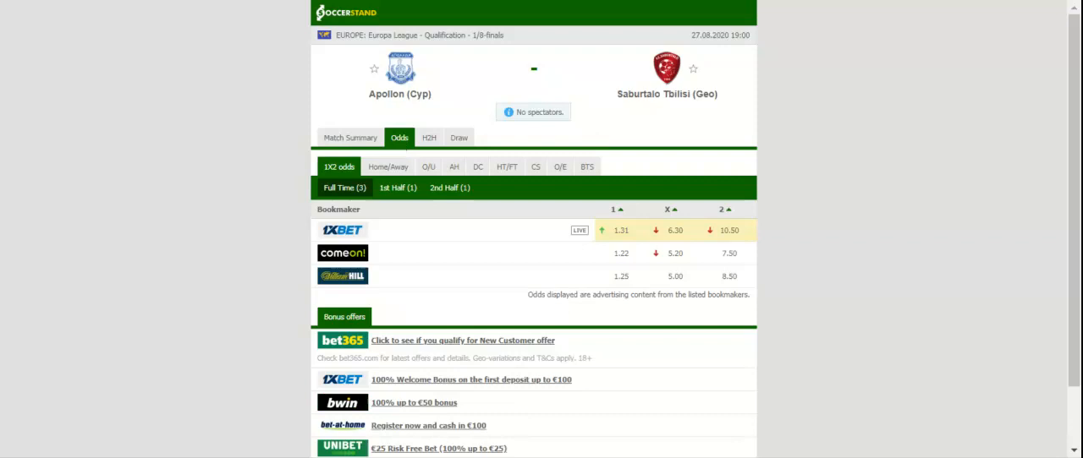
{"action": "mouse_move", "coordinate": [454, 166]}
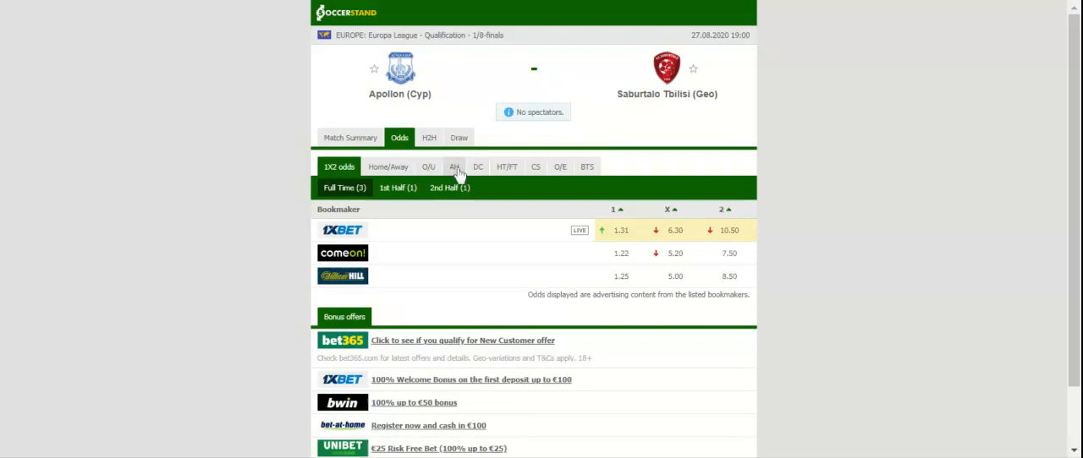
{"action": "left_click", "coordinate": [478, 166]}
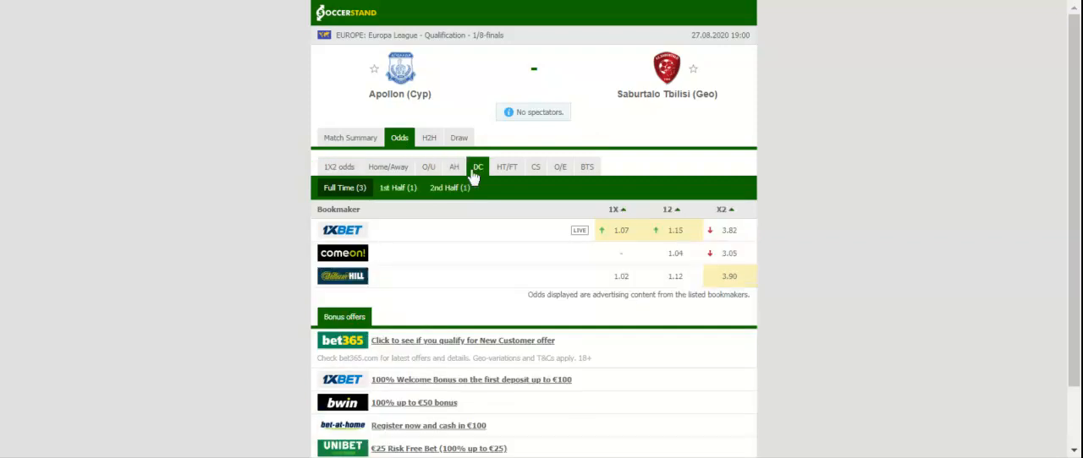